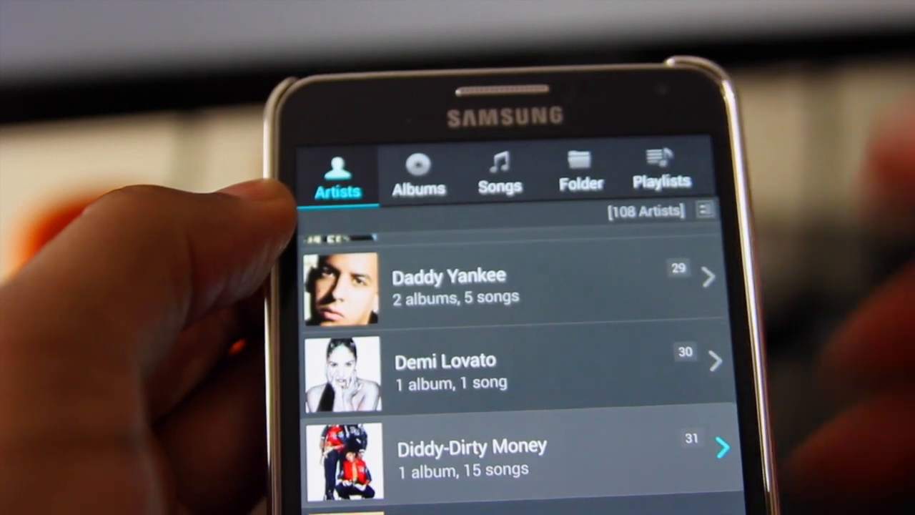
Step: Scroll the library, then switch to browsing by Albums
scroll(down, 3)
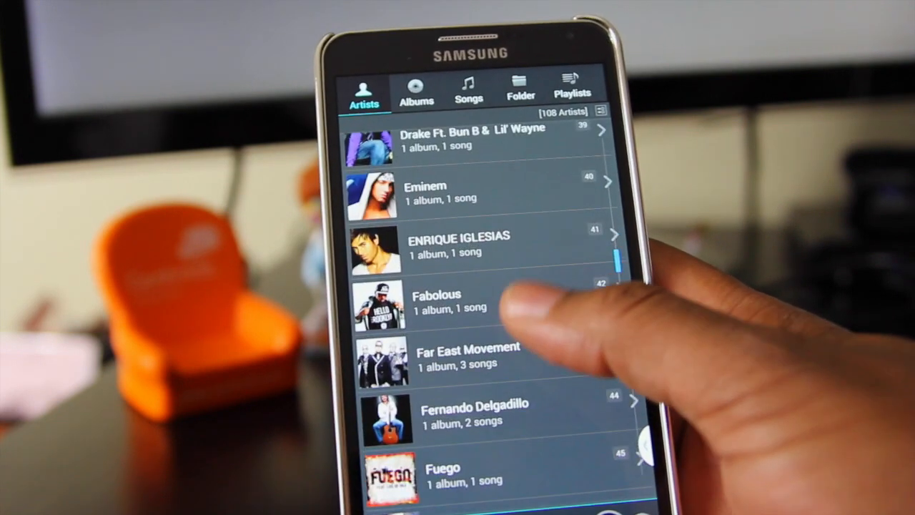
scroll(down, 3)
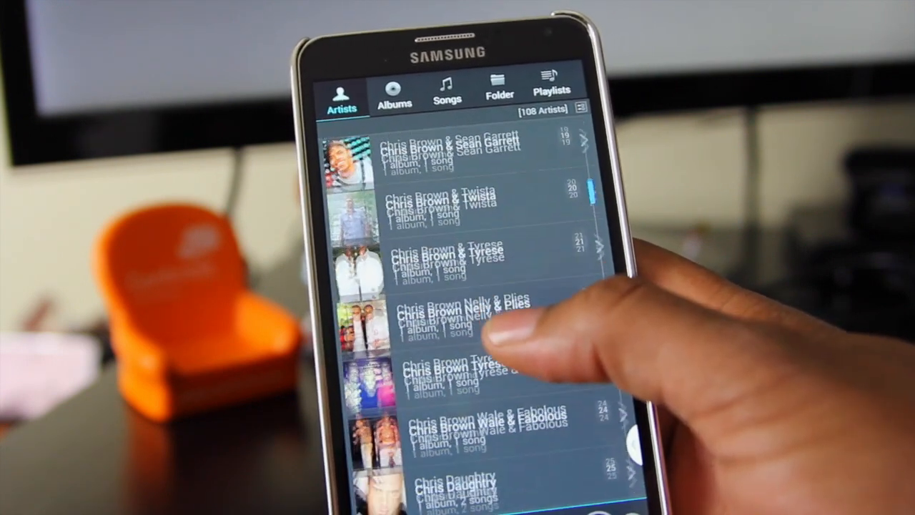
scroll(down, 3)
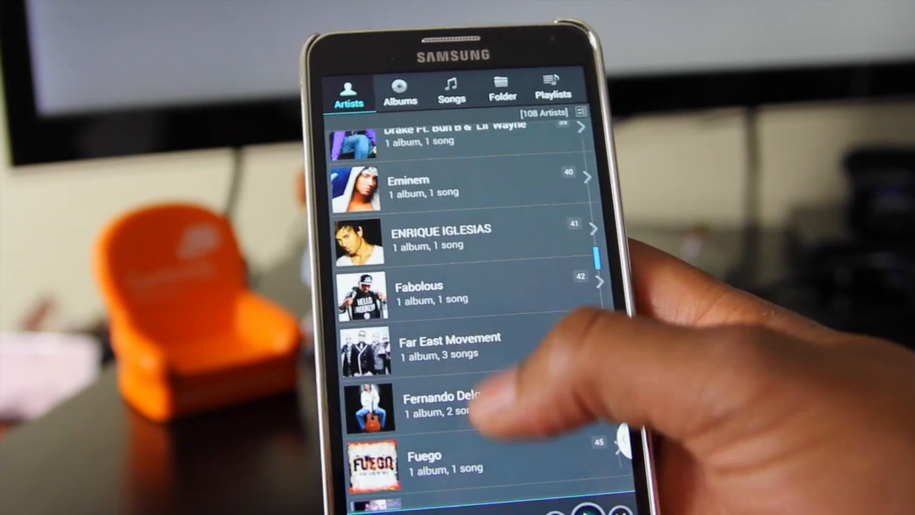
click(399, 85)
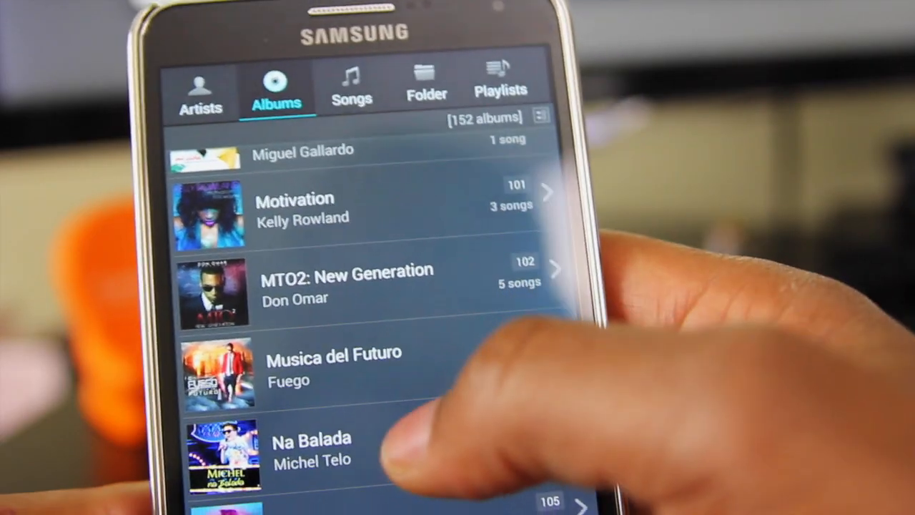
Step: Scroll the album list down to Imagine Dragons' Night Vision album
scroll(down, 3)
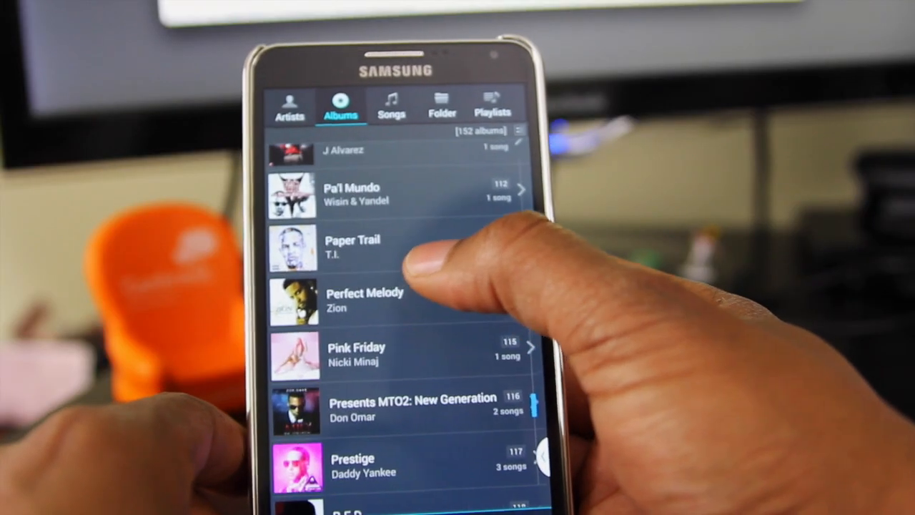
scroll(down, 3)
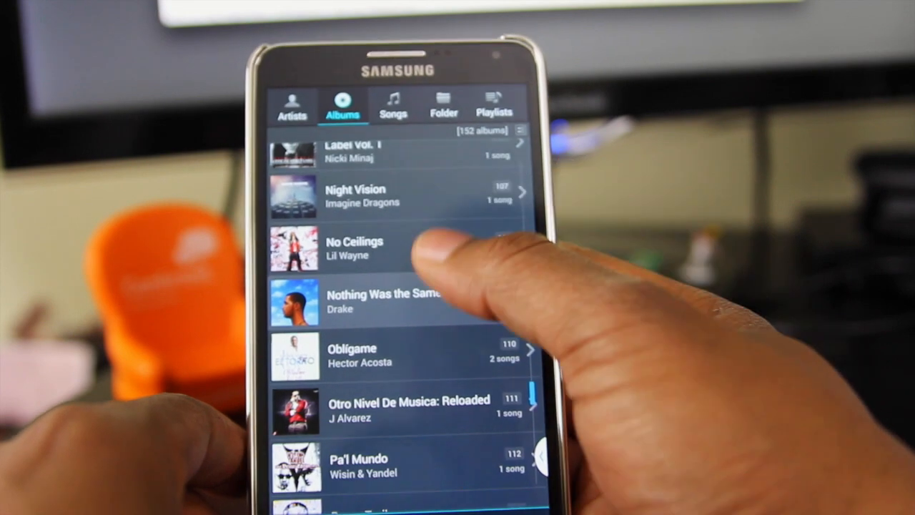
scroll(down, 3)
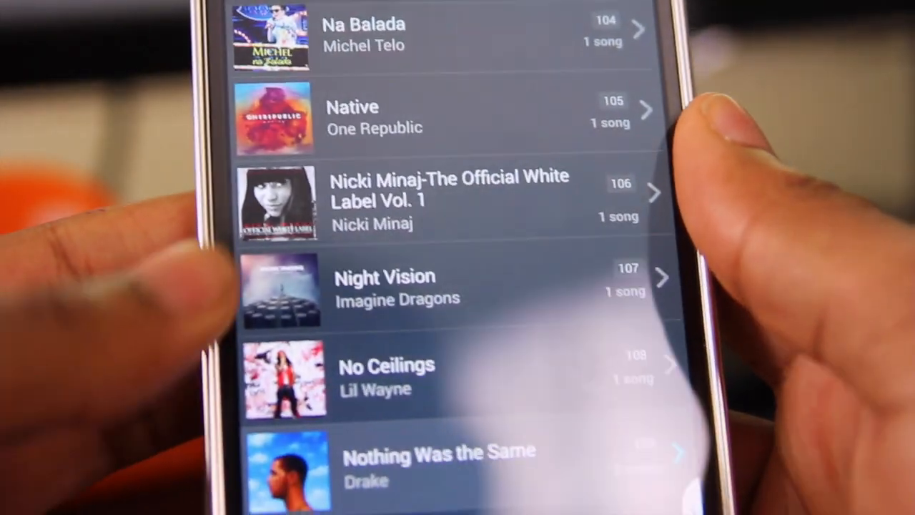
scroll(down, 3)
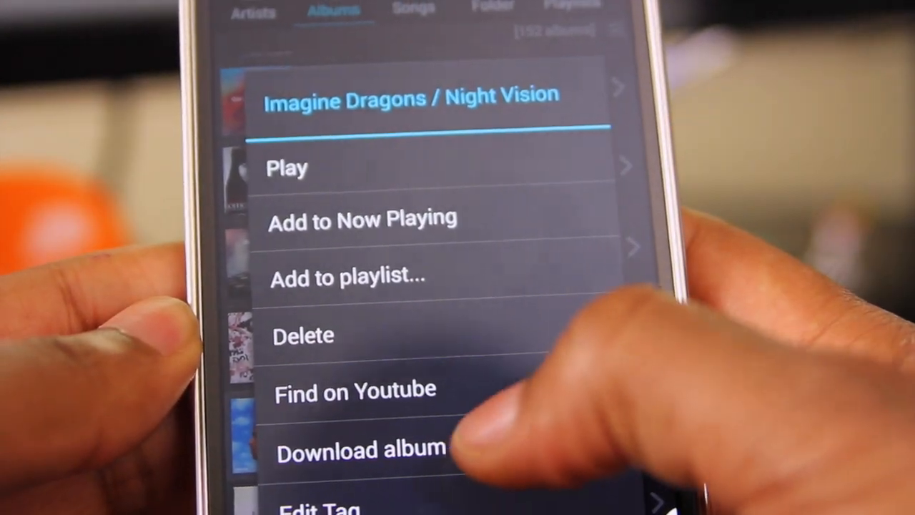
Step: Download album art for Night Vision, pick a cover and confirm saving it to the SD card
click(360, 448)
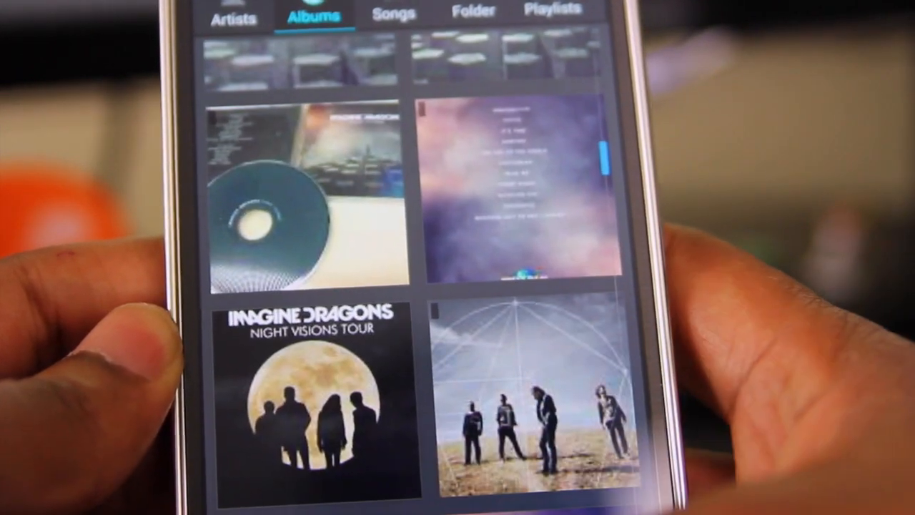
scroll(down, 3)
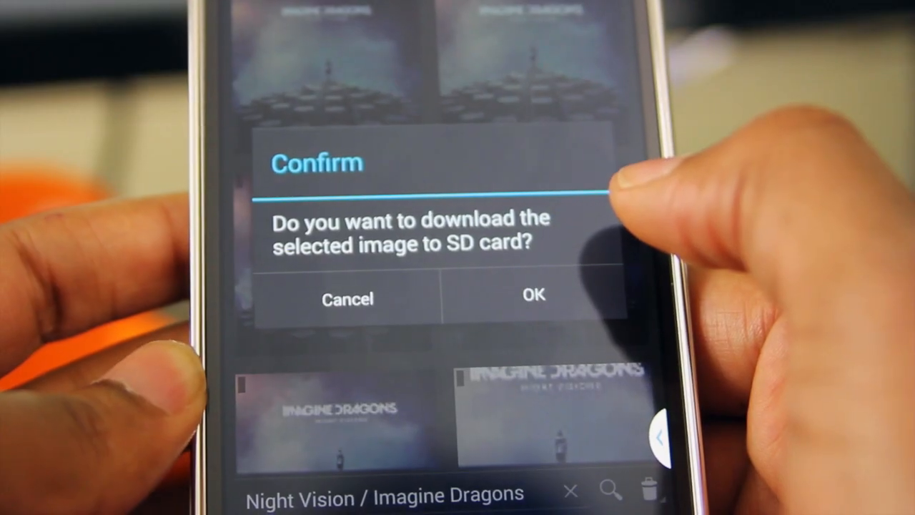
click(532, 294)
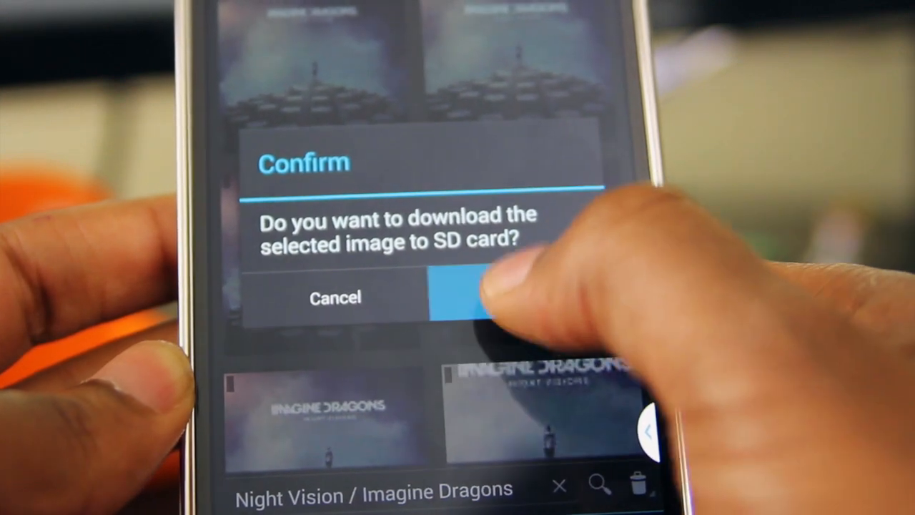
click(486, 297)
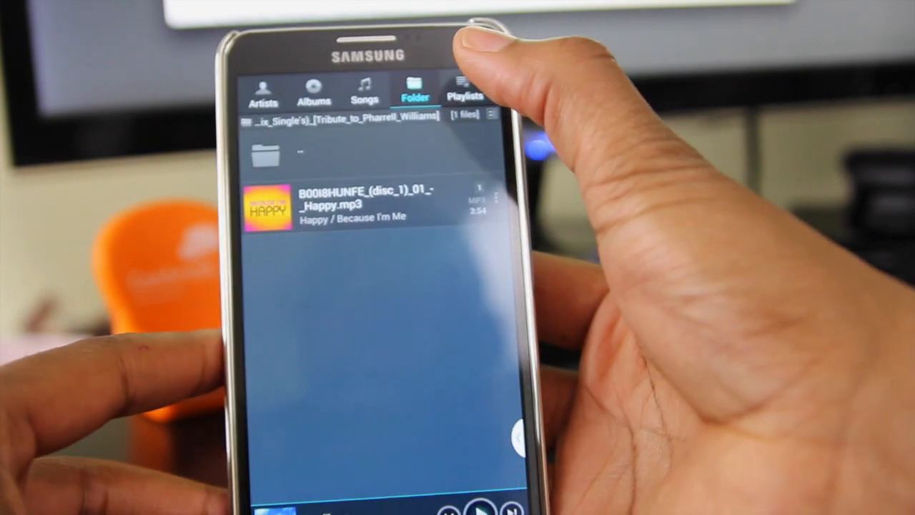
Step: Browse the Playlists view, looking through Recently added and then Now Playing
click(465, 86)
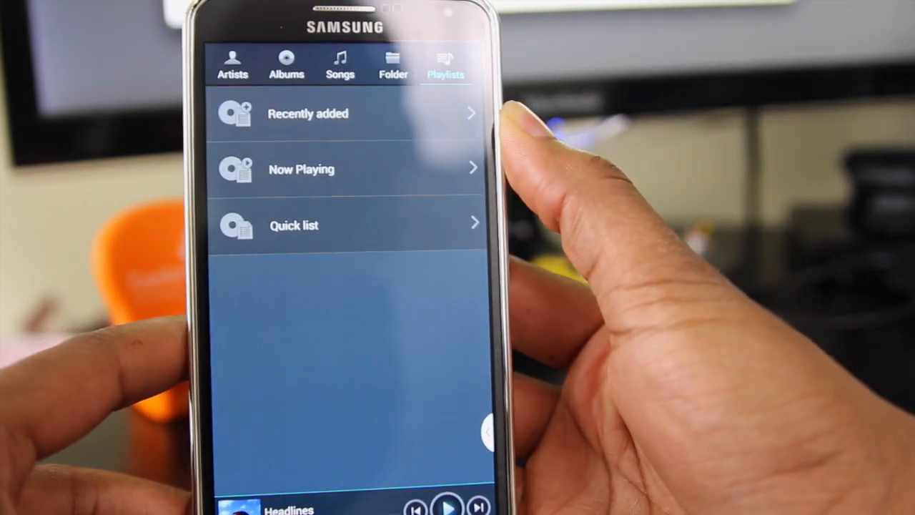
click(307, 113)
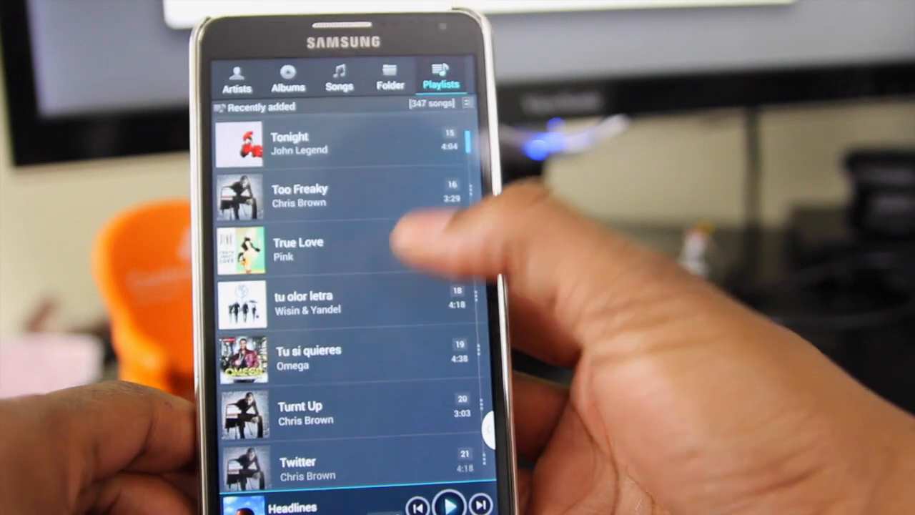
click(440, 77)
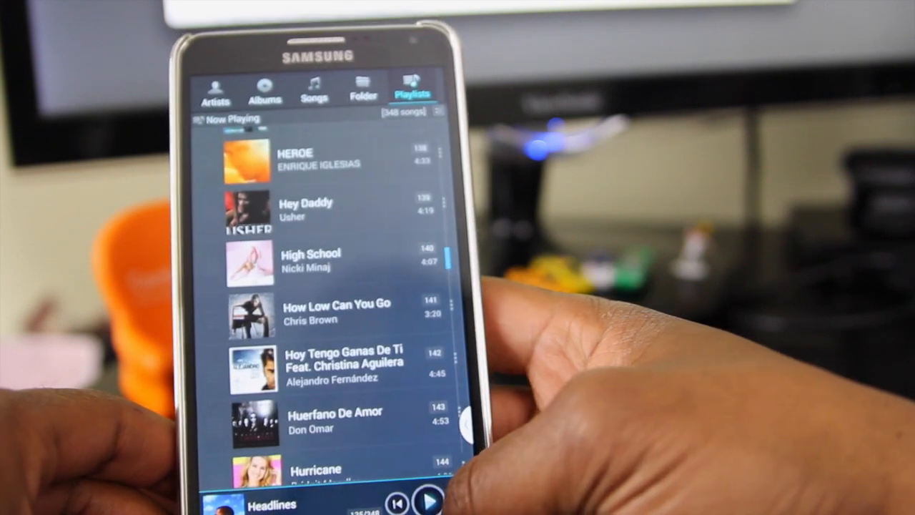
click(412, 85)
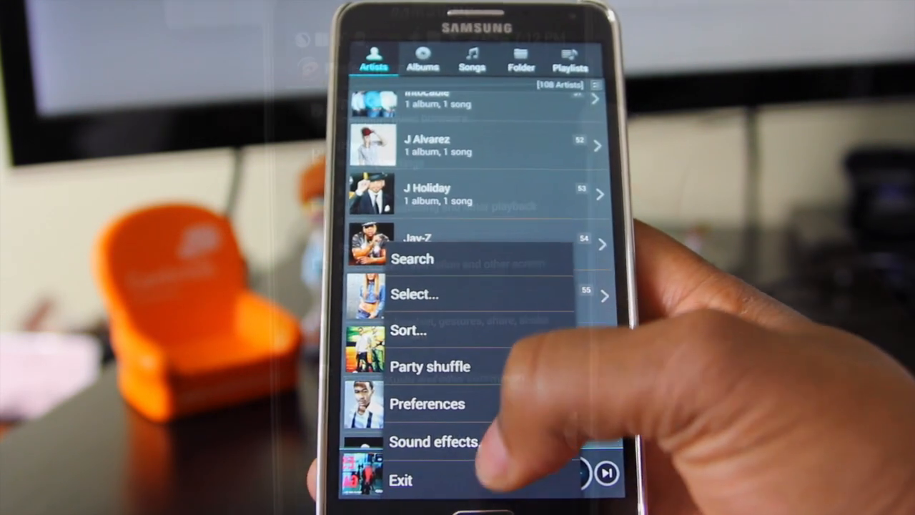
Step: Open Preferences from the Artists screen menu
click(426, 403)
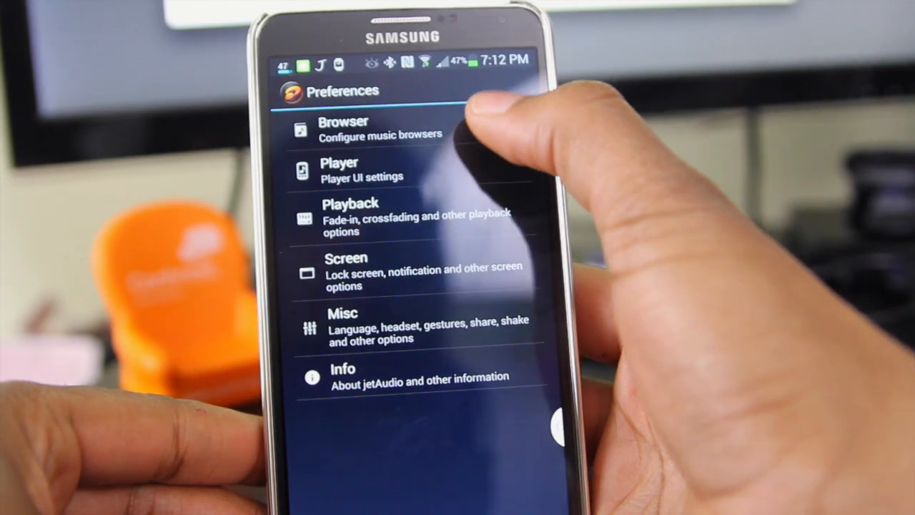
Step: View the Browser settings for how library lists are displayed
click(343, 128)
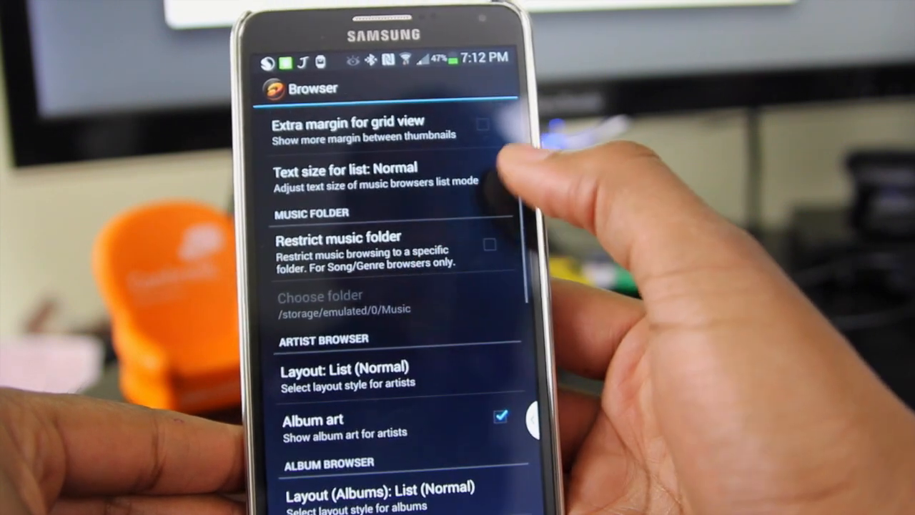
scroll(down, 3)
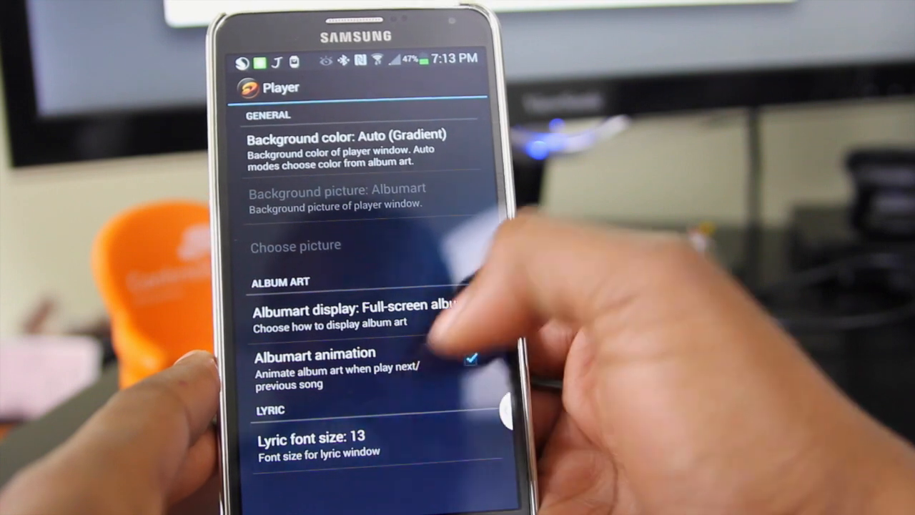
Step: Return to the Preferences list of settings categories
click(317, 441)
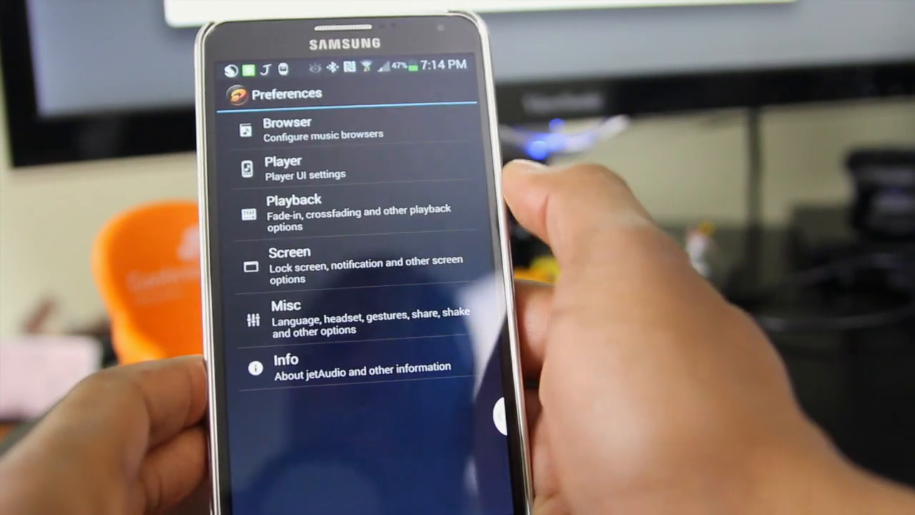
Step: Look through the Playback settings: fade, crossfade, sound and fast-forward options
click(294, 213)
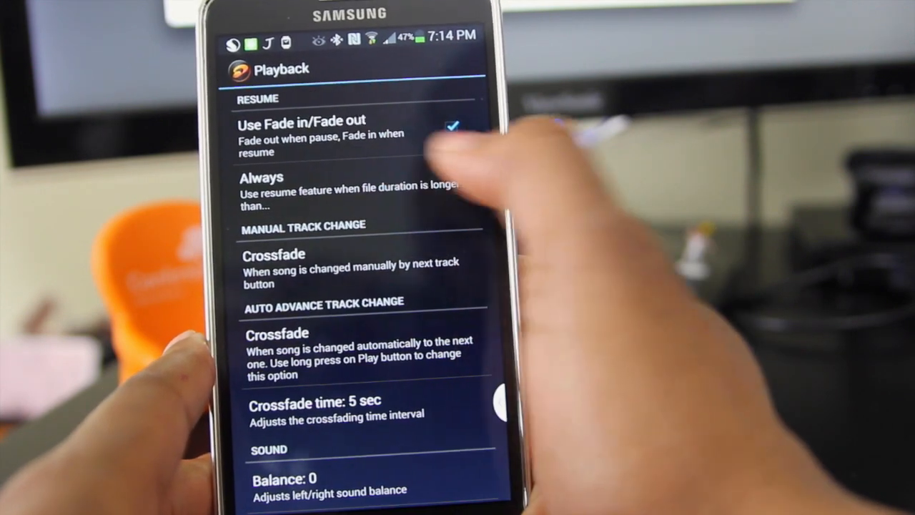
scroll(down, 3)
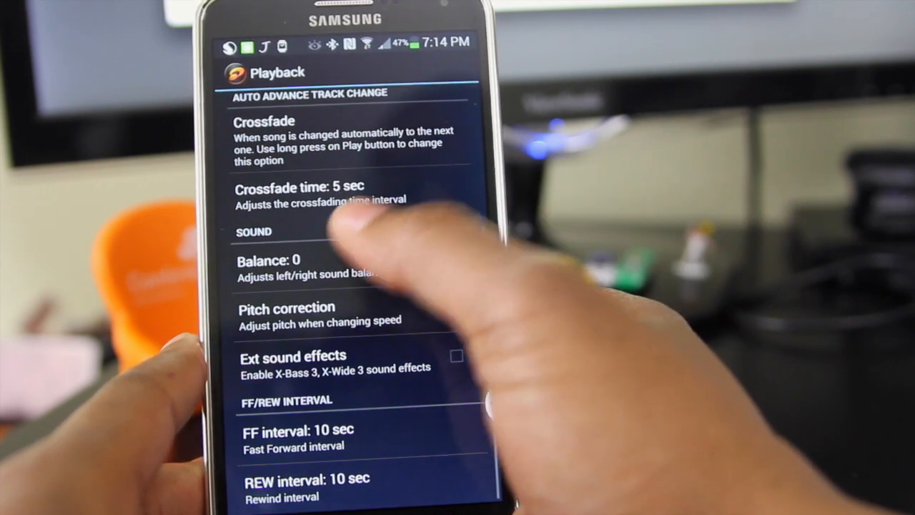
click(456, 306)
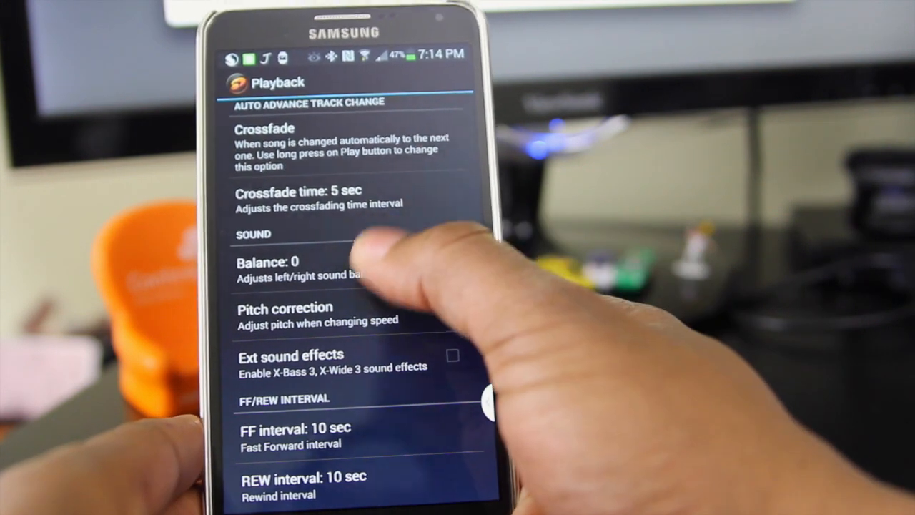
scroll(down, 3)
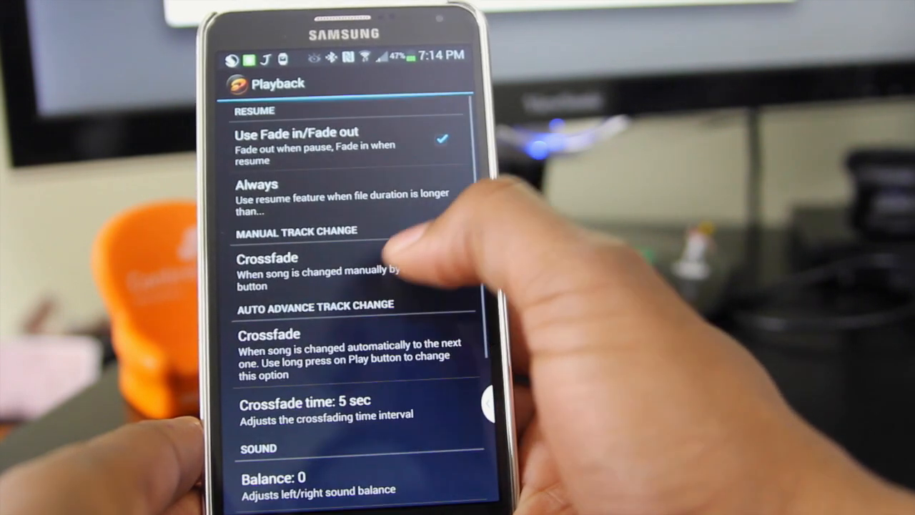
scroll(down, 3)
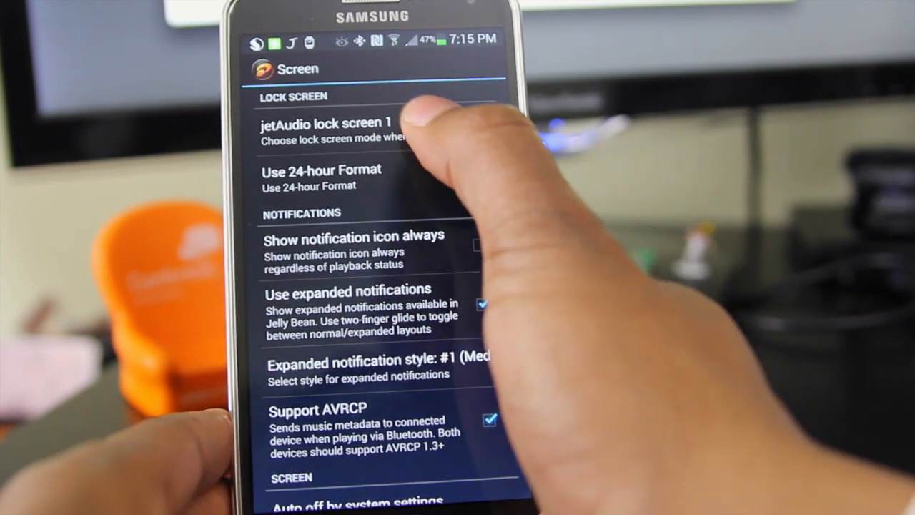
Step: View the Screen settings for lock screen, notifications and full-screen options
click(334, 129)
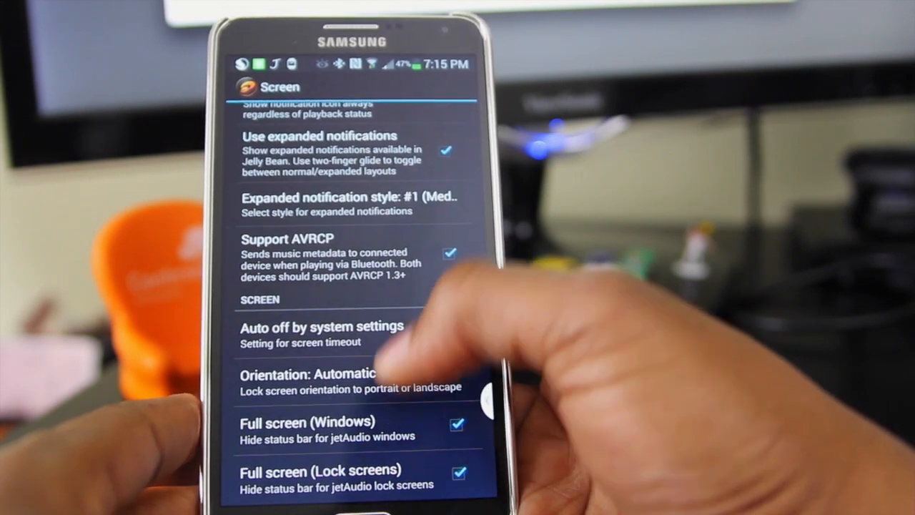
click(456, 473)
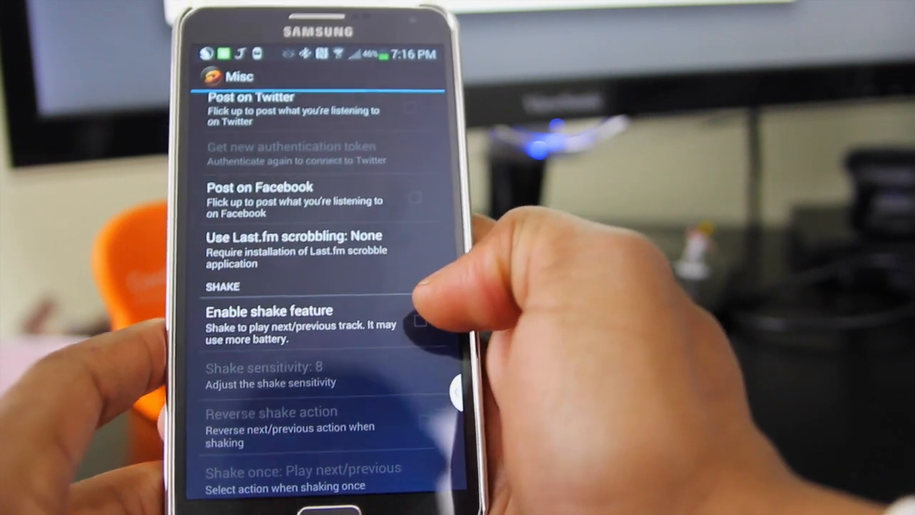
Step: Scroll through the Misc settings' Share and Shake sections
scroll(down, 3)
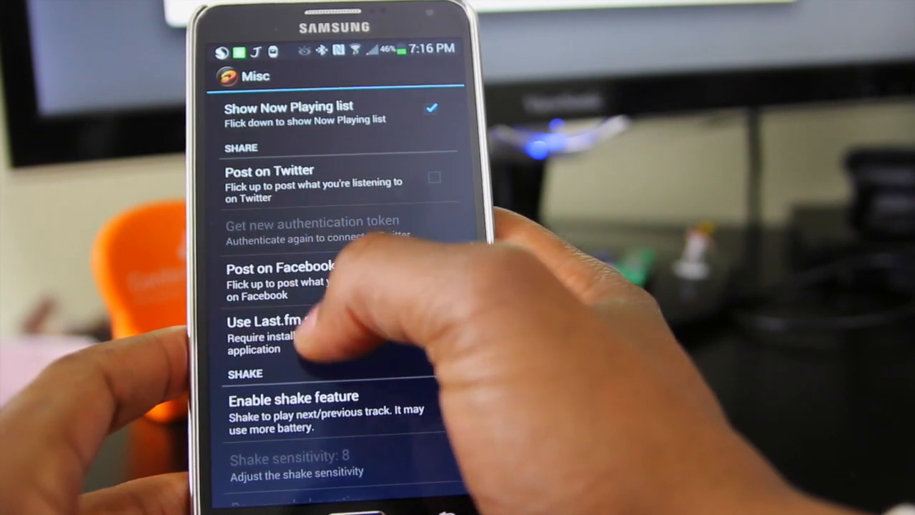
scroll(down, 3)
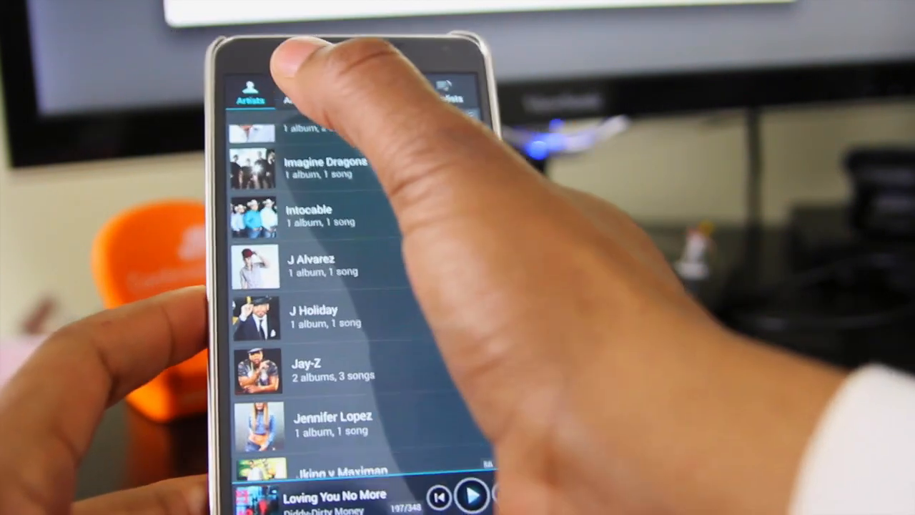
Step: Return to the Artists tab of the music library
click(252, 85)
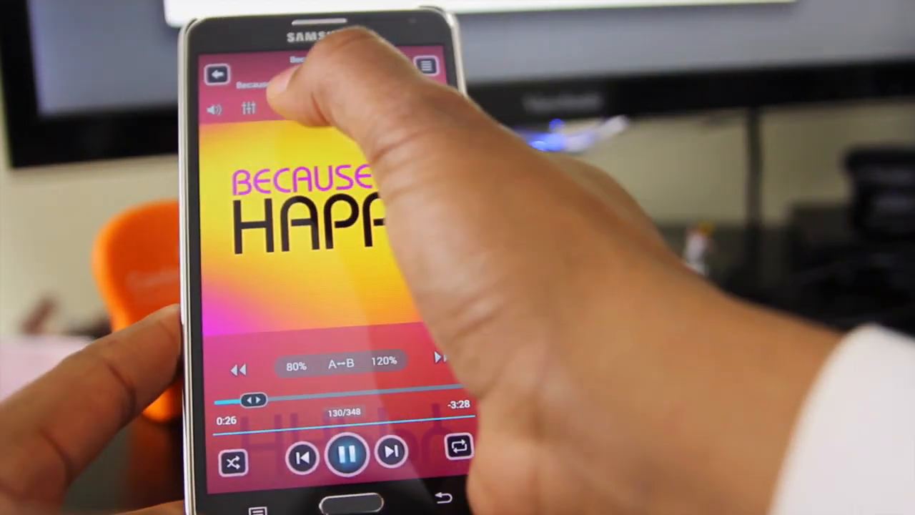
Step: Pause playback of Happy and bring up the sleep timer for stopping playback
click(349, 454)
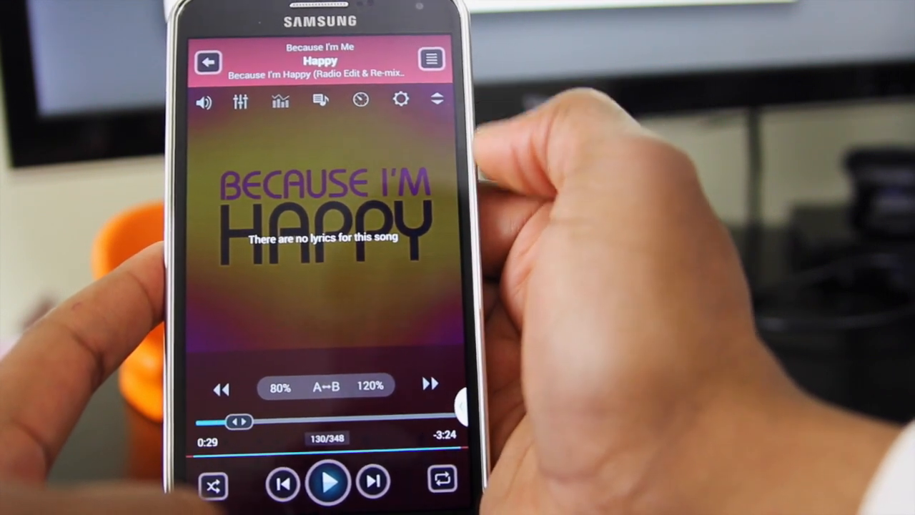
click(361, 100)
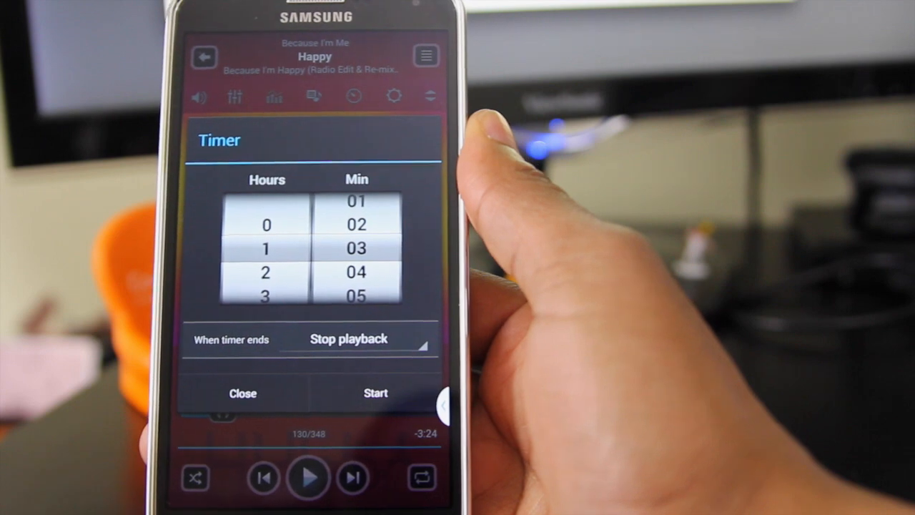
Step: Dismiss the Timer dialog without starting it, revealing the volume and balance sliders
click(424, 55)
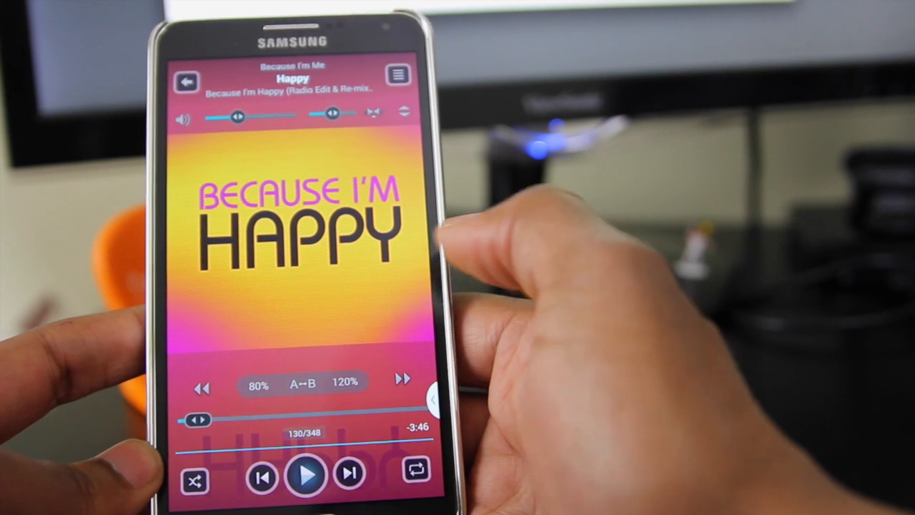
Step: Lower Happy's volume and cycle repeat through all songs, current song, and the next modes
drag(321, 420, 257, 415)
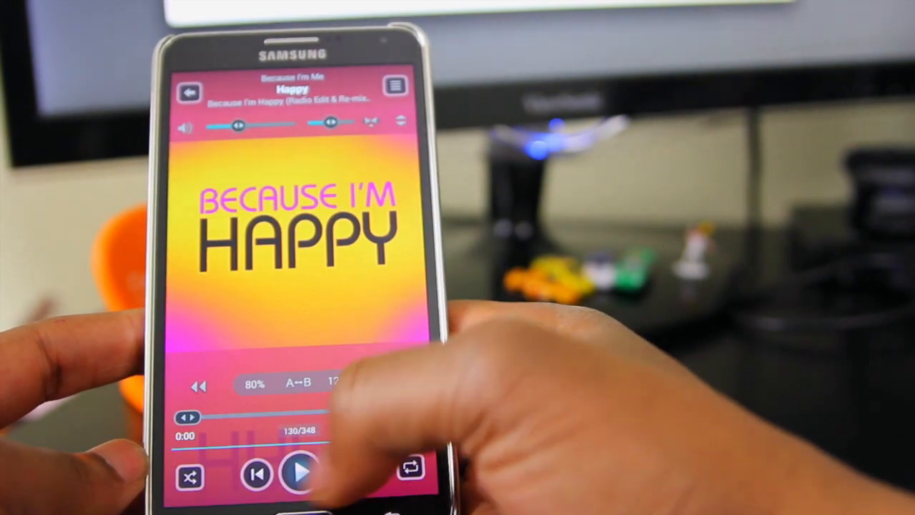
click(411, 458)
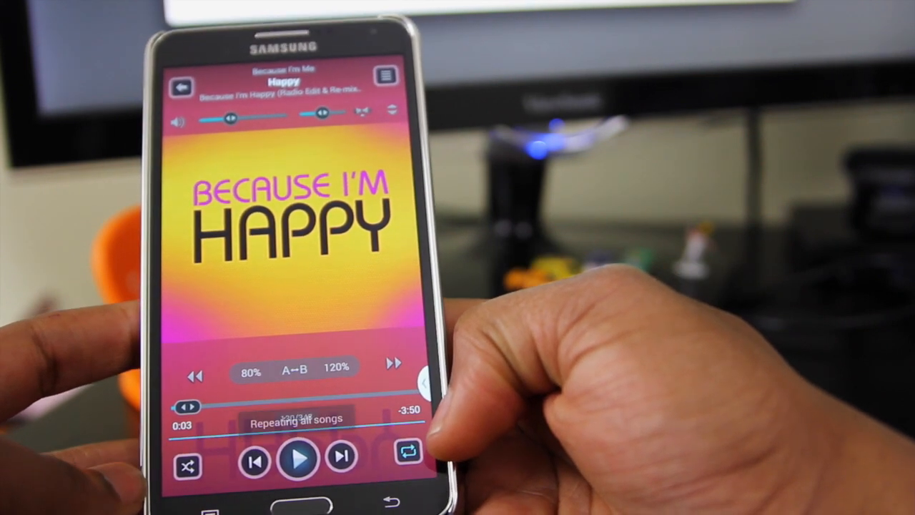
click(406, 452)
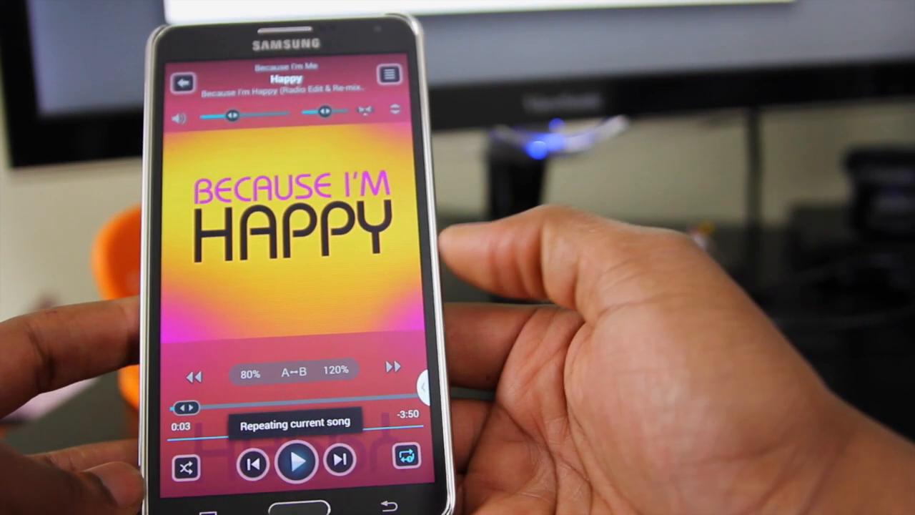
click(406, 458)
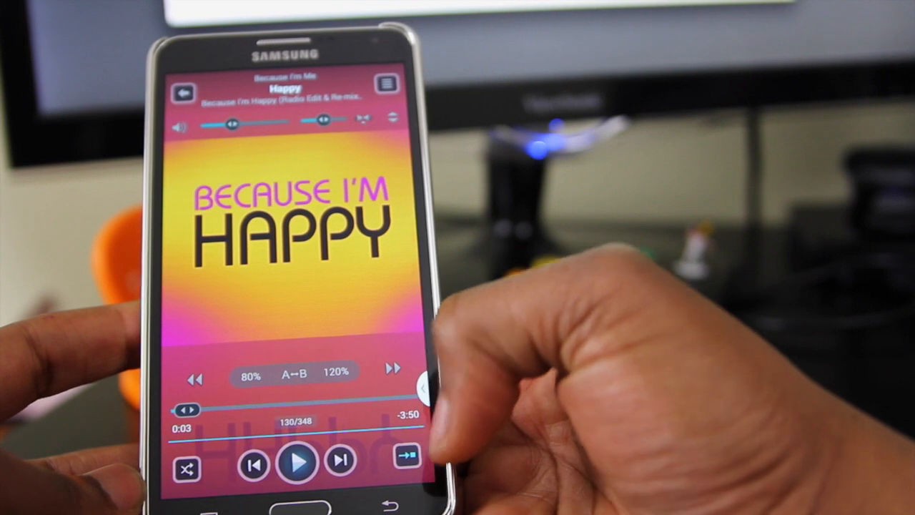
click(406, 460)
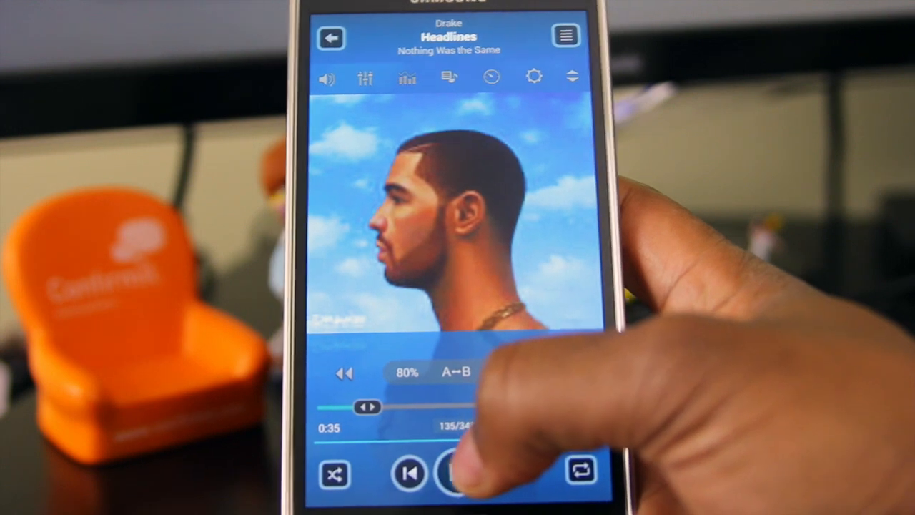
Step: Skip ahead so Headlines by Drake plays in the full-screen player
click(455, 475)
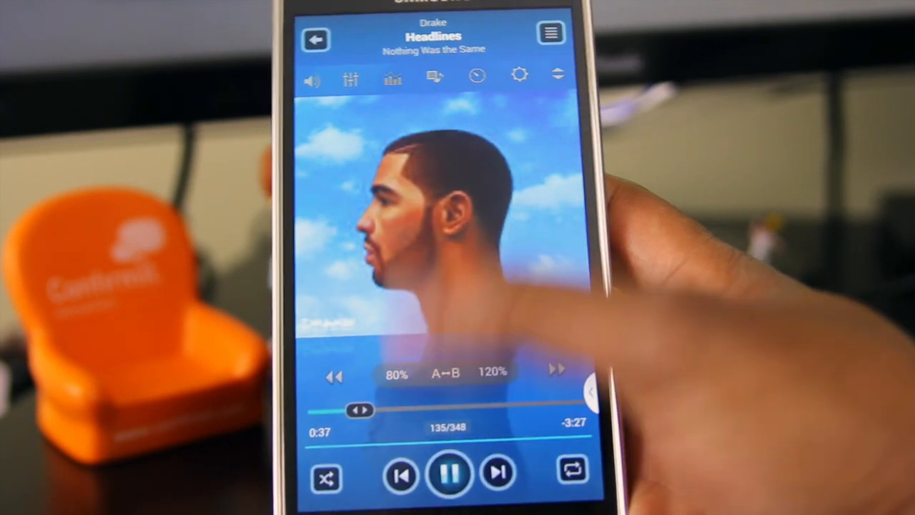